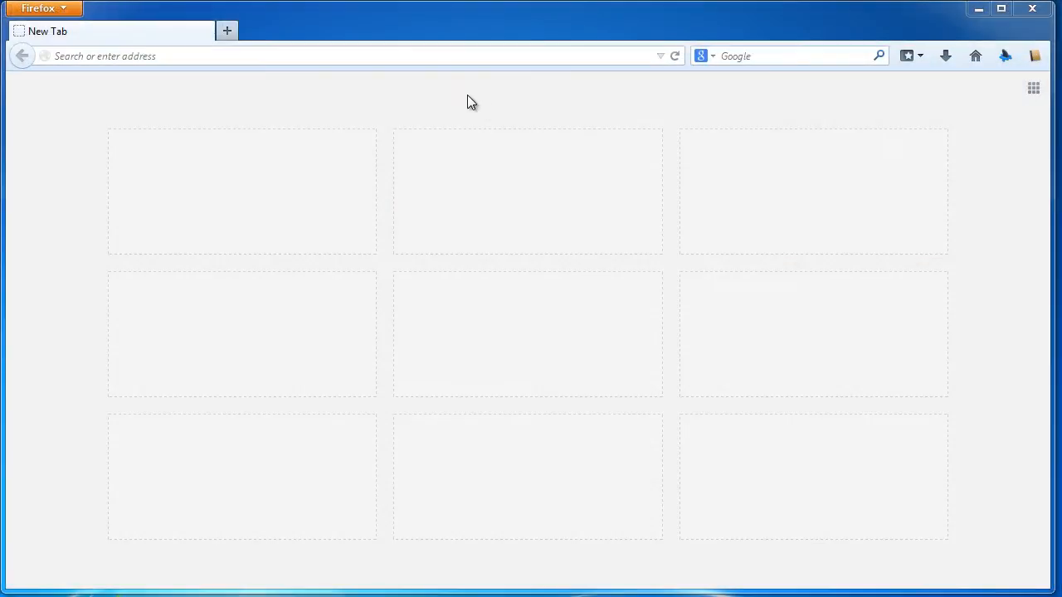
Load borisfx.com and follow a Products by Host link in the footer
text(borisfx.com)
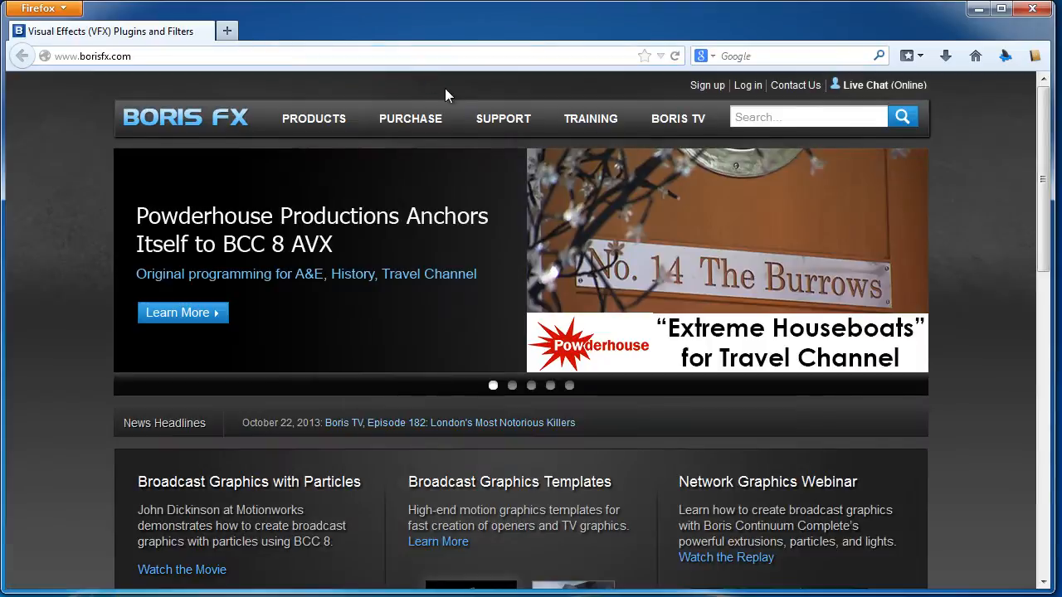
scroll(down, 3)
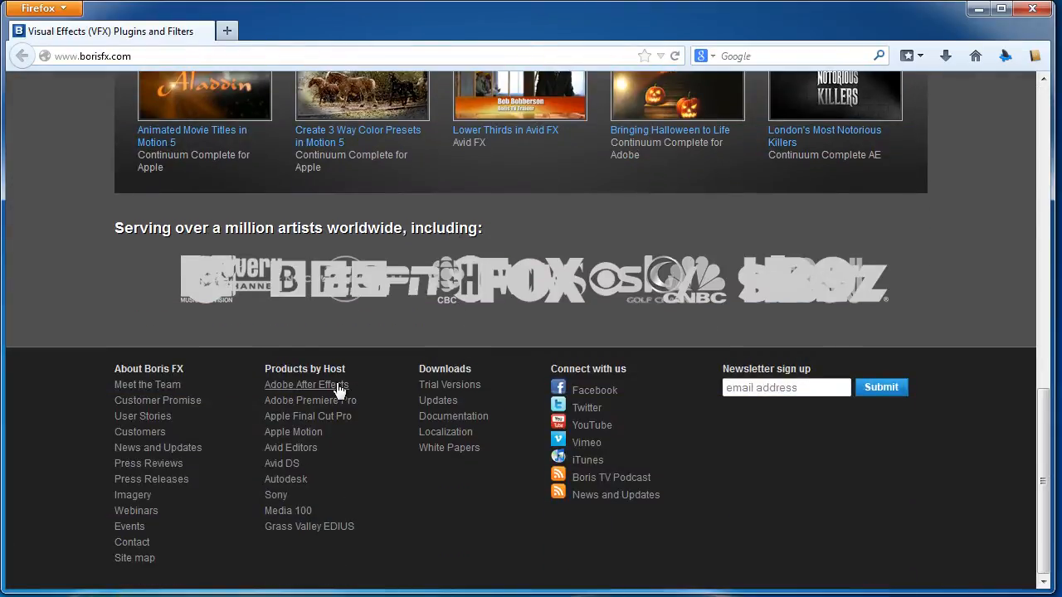
click(310, 401)
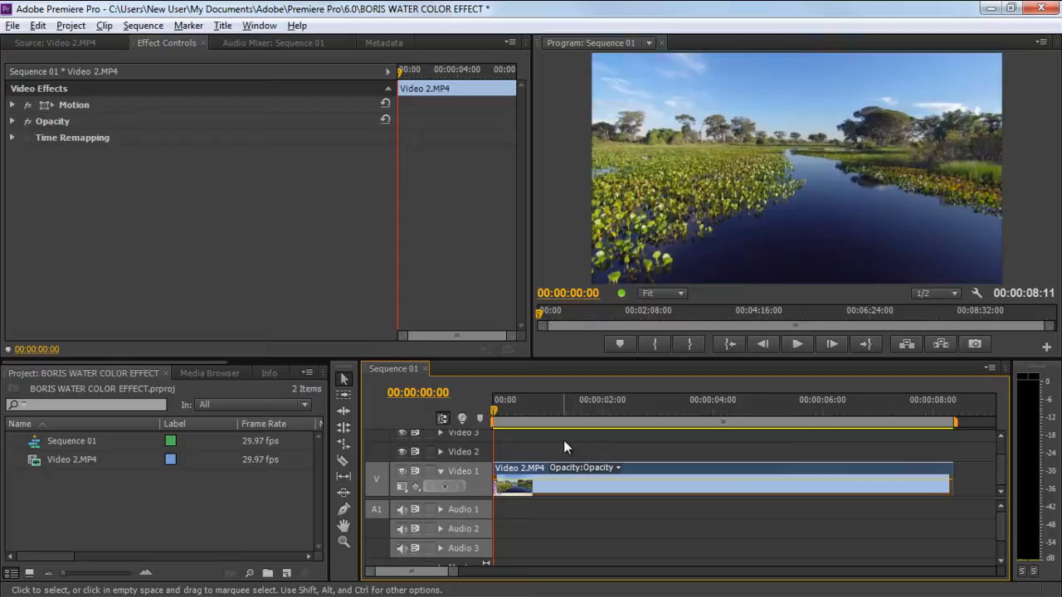
Search the Effects panel for 'water' to find BCC Water Color for the Video 2.MP4 clip
click(270, 373)
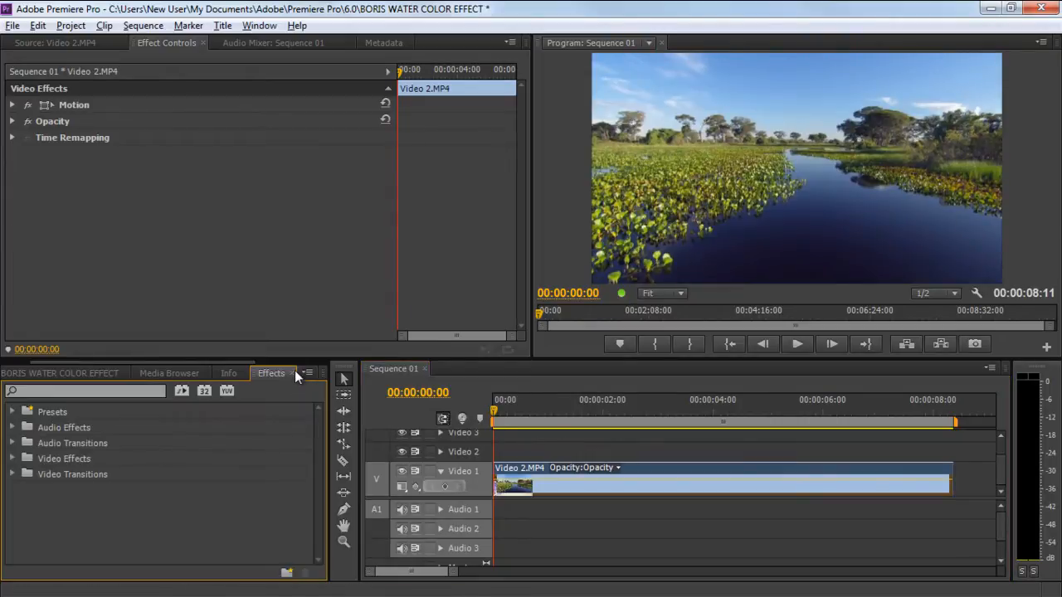
text(water)
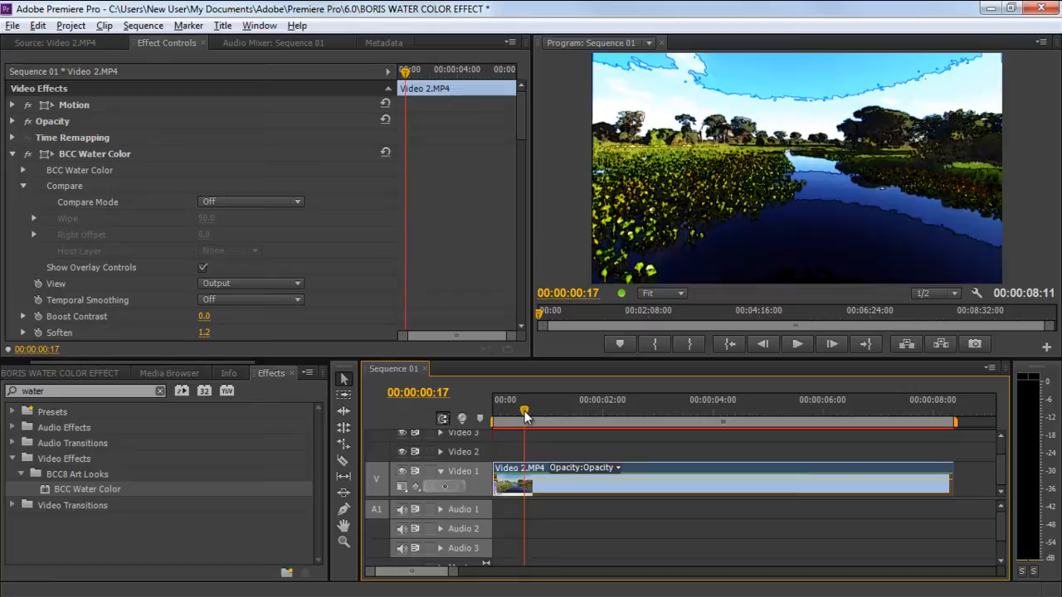
Move the playhead to about one second and set Boost Contrast 10.0, Soften 2.0
drag(525, 413, 549, 413)
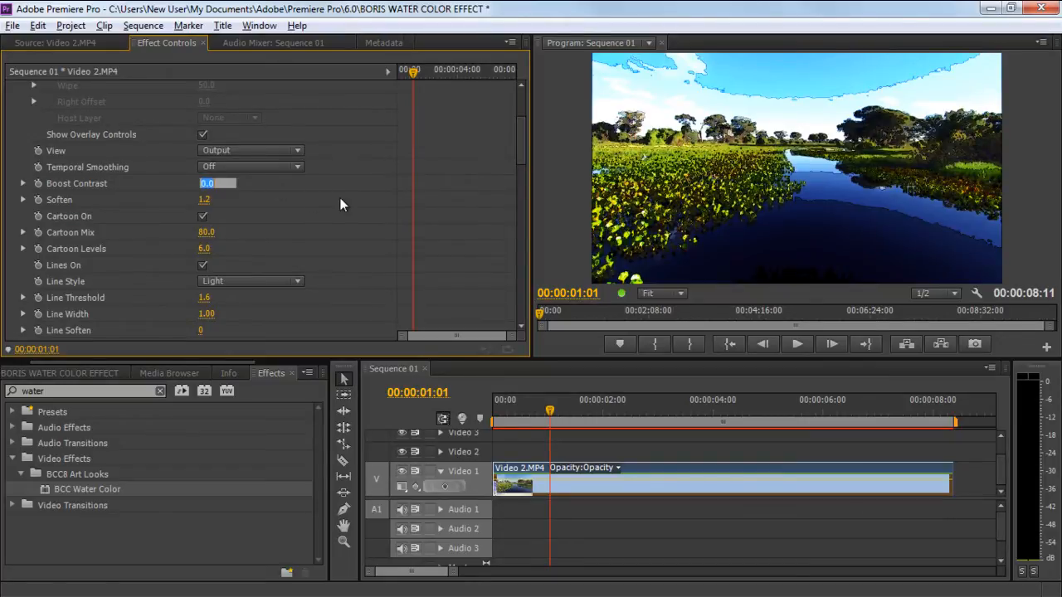
text(1)
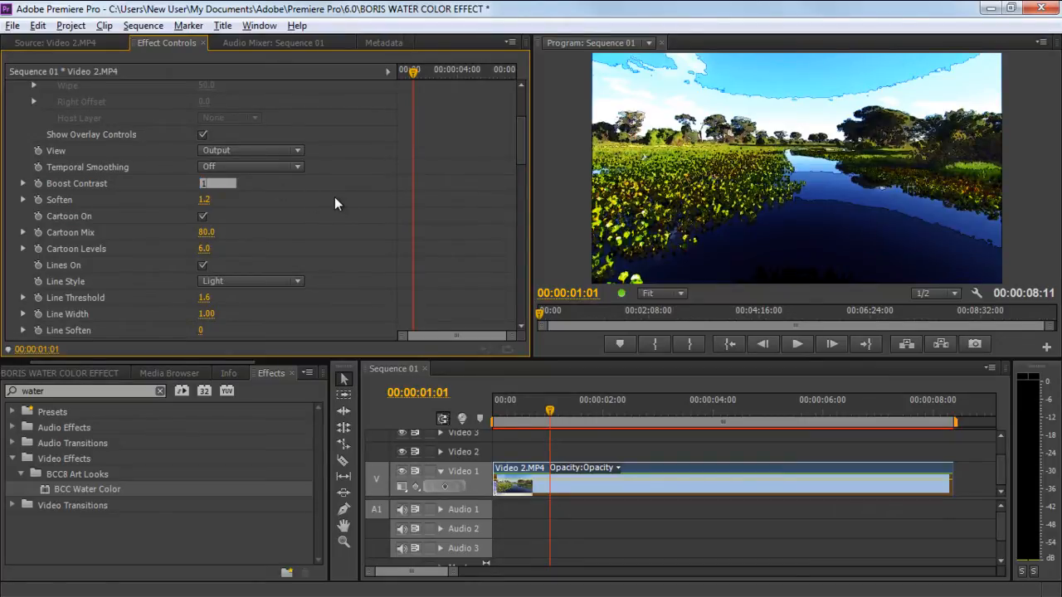
text(10.0)
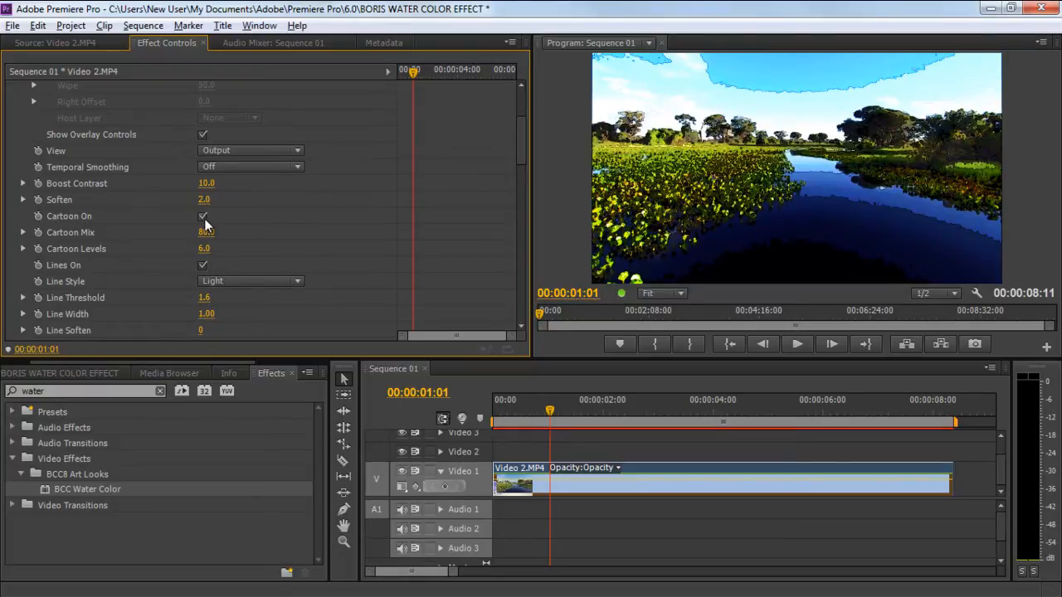
Toggle Cartoon On off and on, set Cartoon Levels 10, Mix 40, Line Style Medium
click(203, 215)
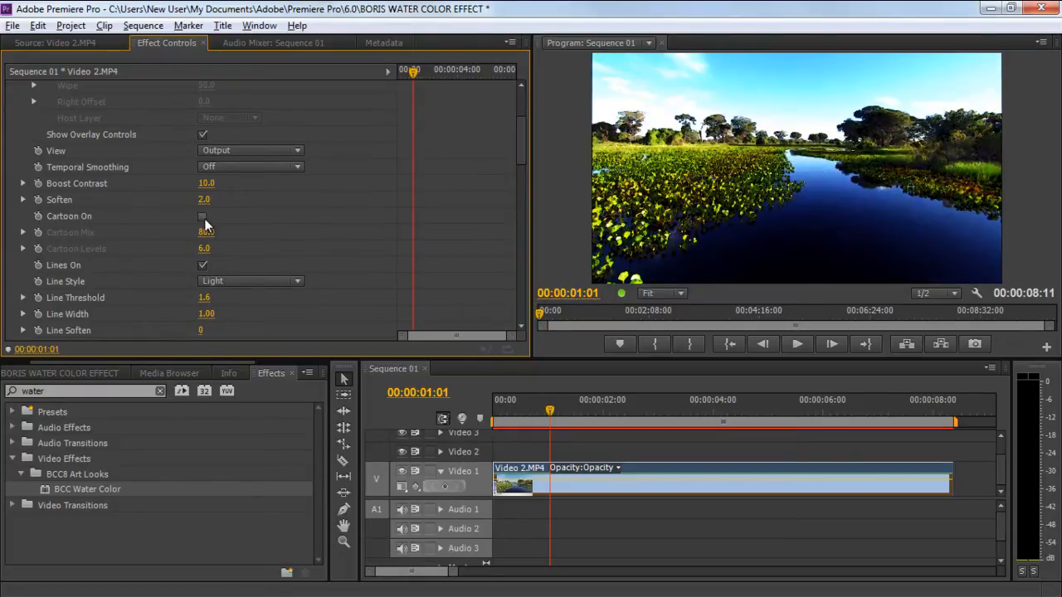
click(202, 217)
text(40)
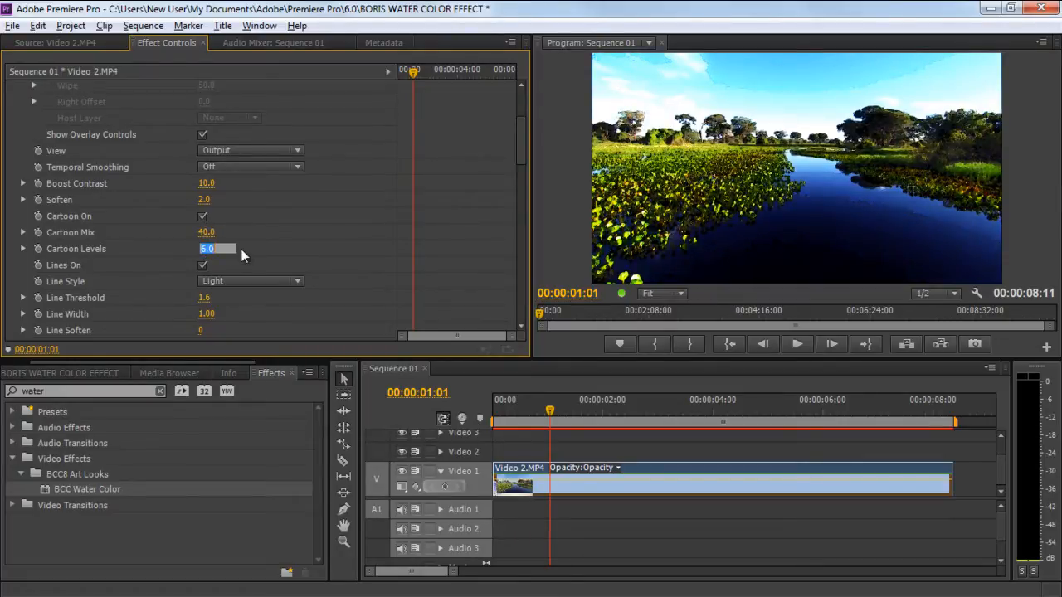
text(10.0)
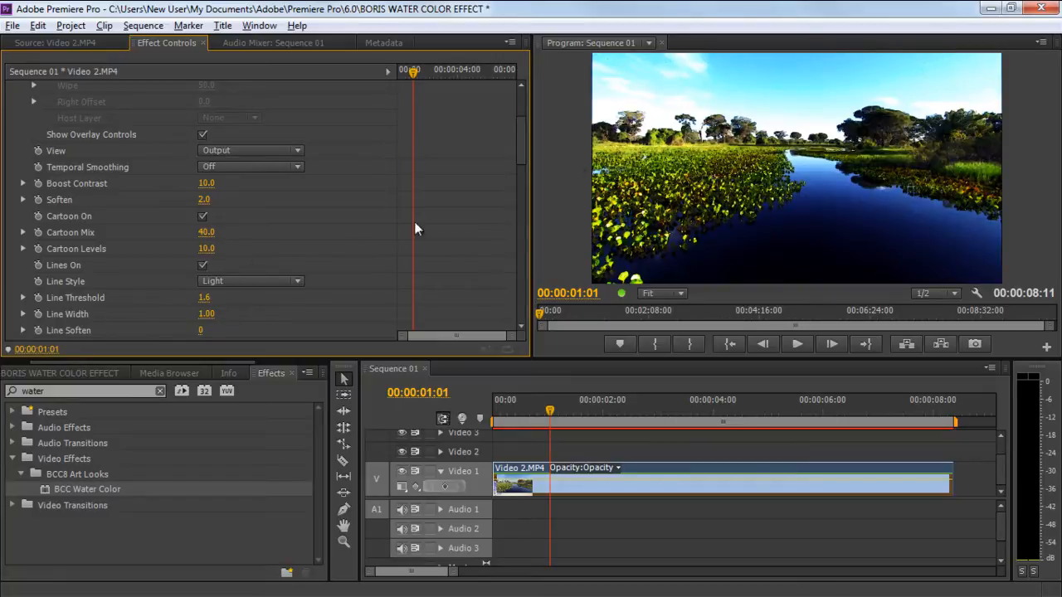
mouse_move(833, 194)
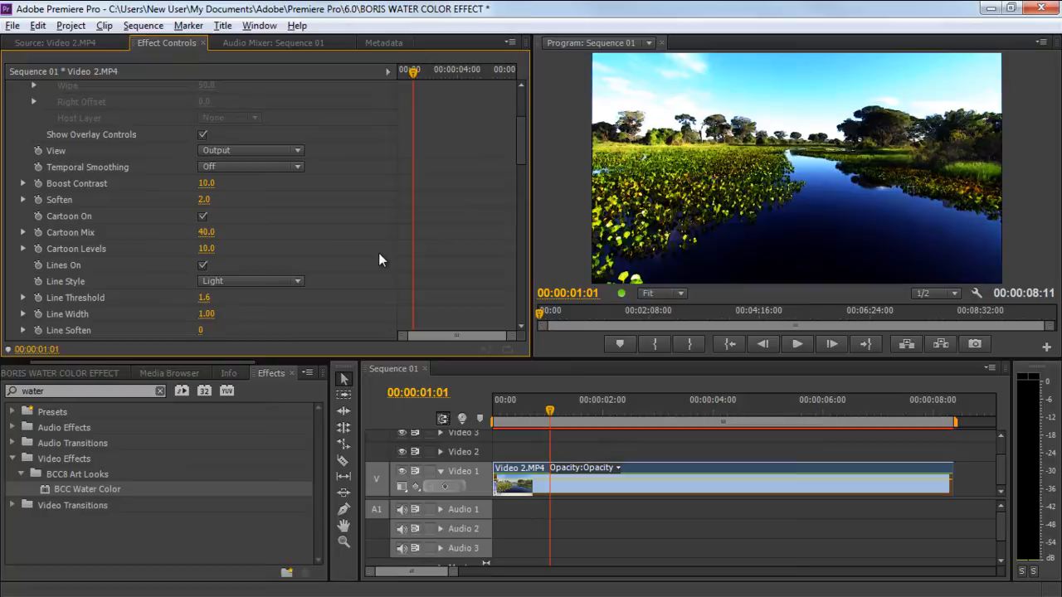
mouse_move(274, 280)
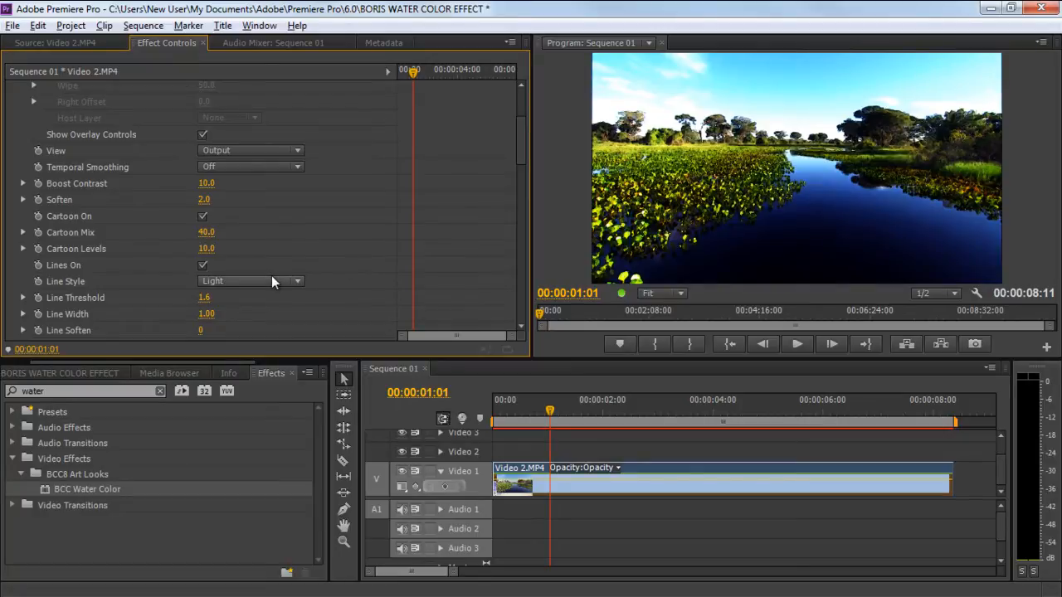
mouse_move(236, 289)
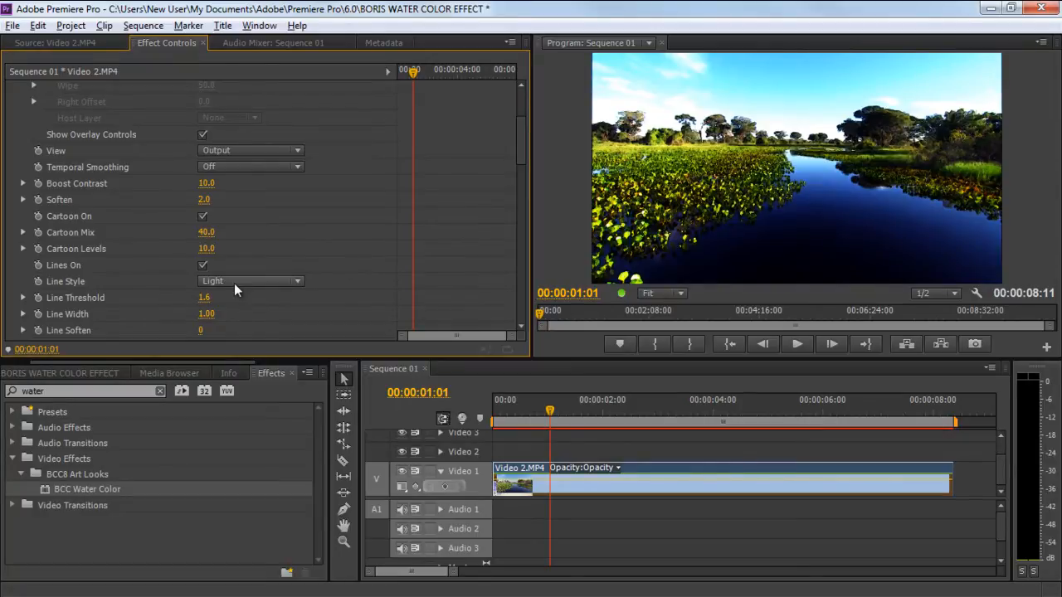
click(249, 280)
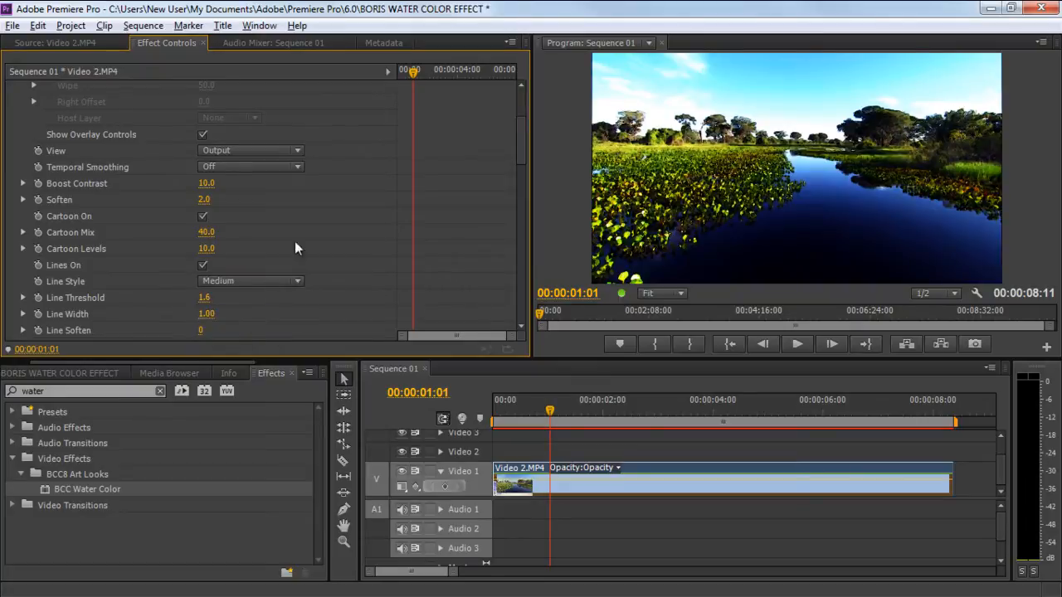
Enter Line Threshold 6, Line Width 10, Line Soften 4, Paint Mix 90, White Boost 15
scroll(down, 3)
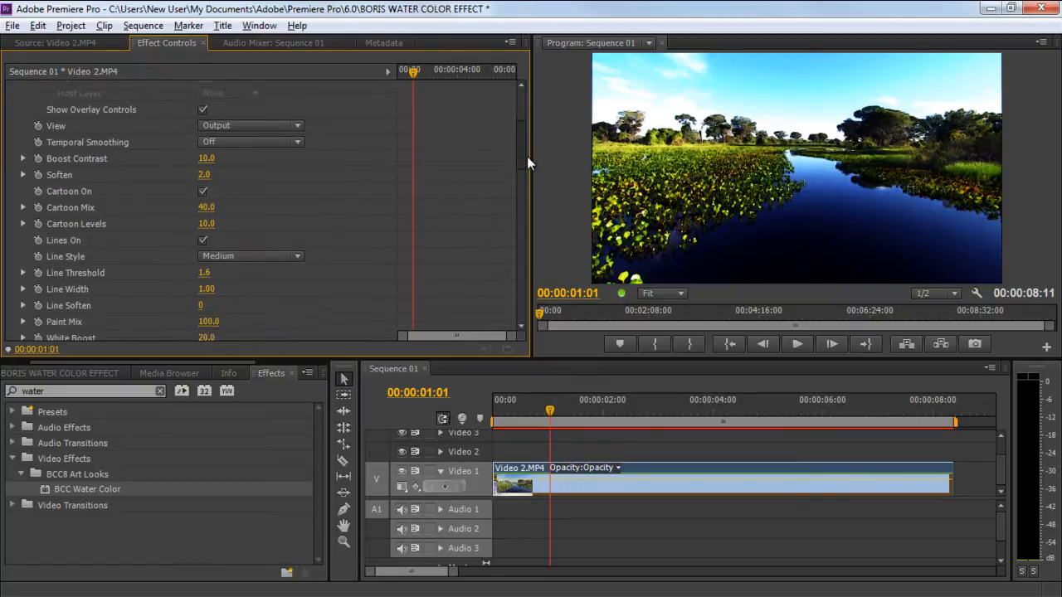
scroll(down, 3)
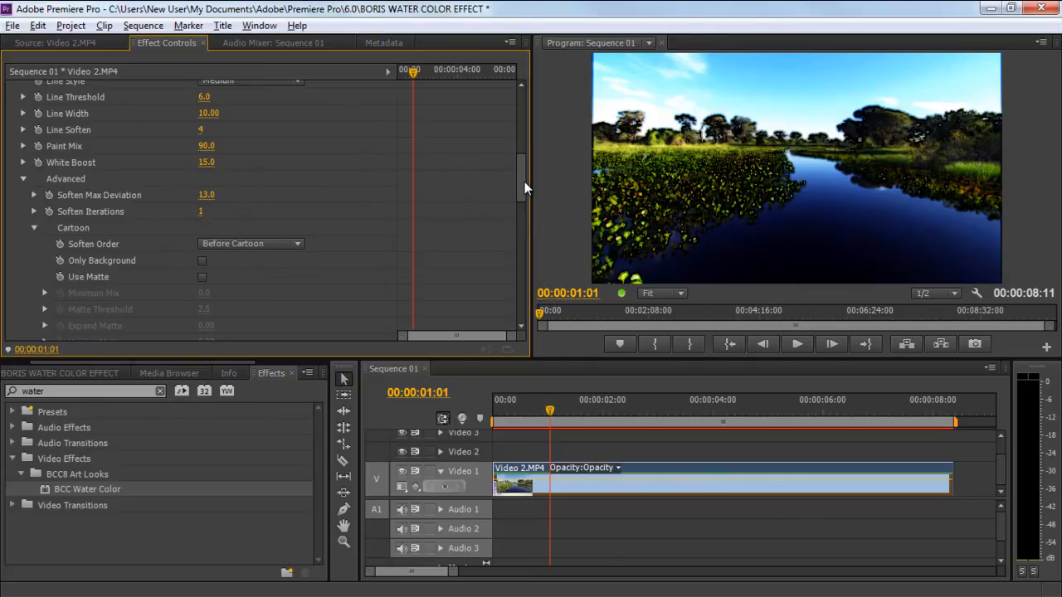
scroll(down, 3)
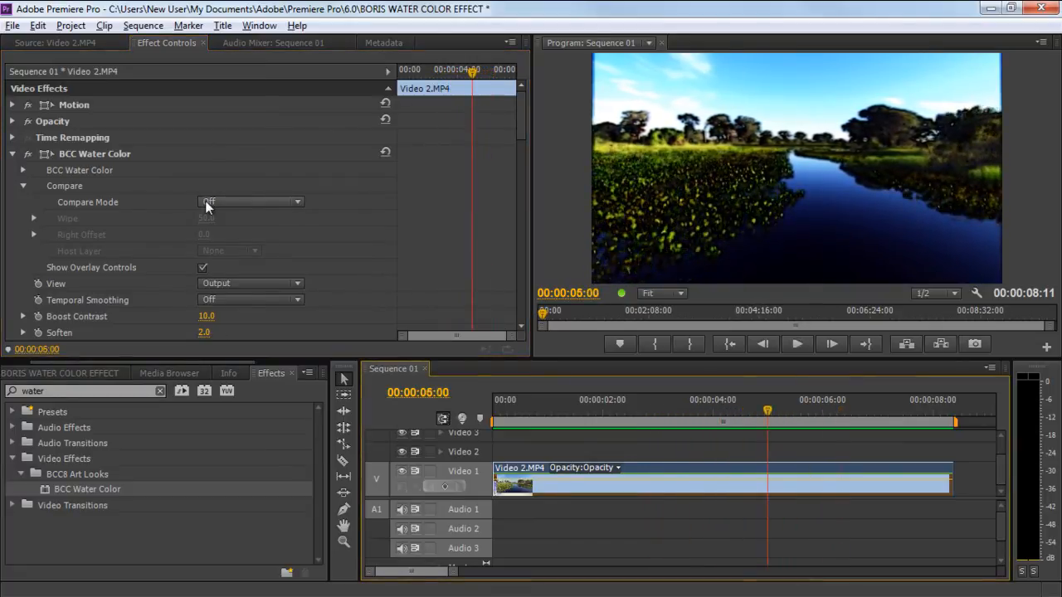
Set Water Color's Compare Mode to Side By Side
click(249, 201)
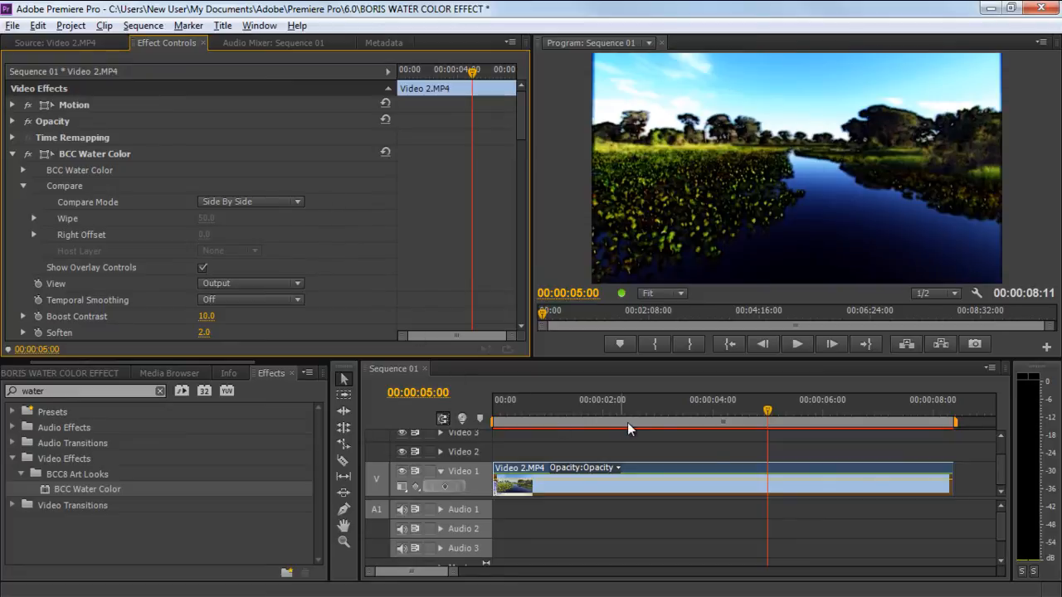